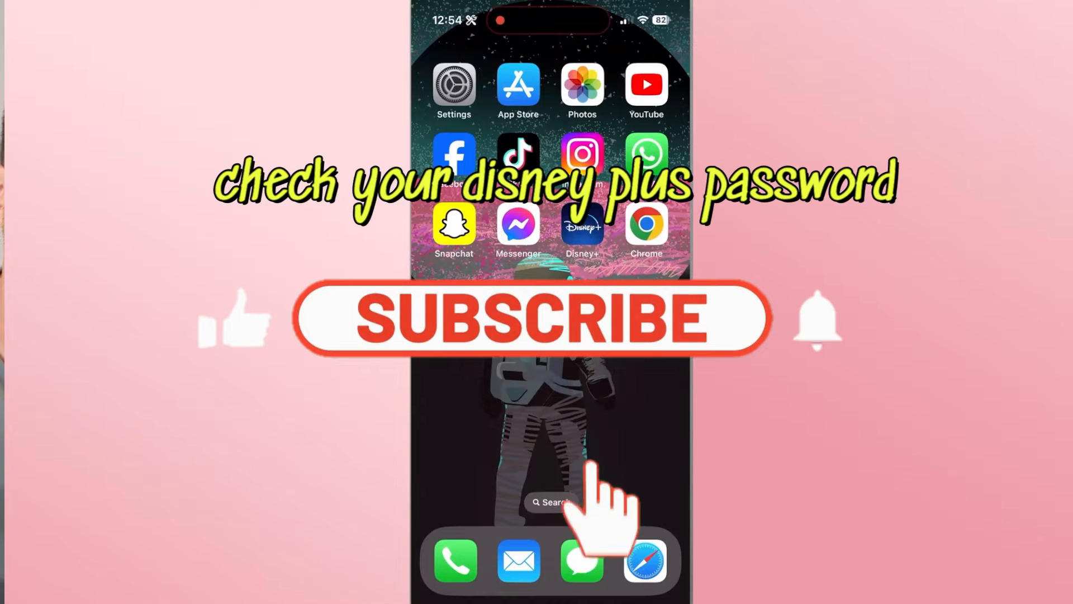
Open iOS Settings and go to the saved Passwords list.
click(528, 318)
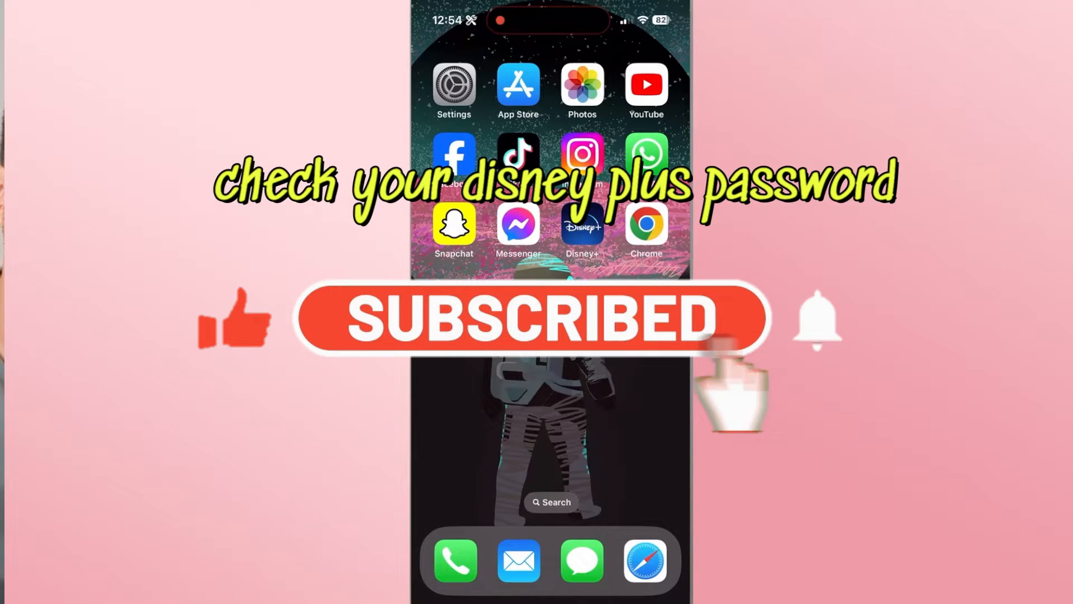
click(818, 322)
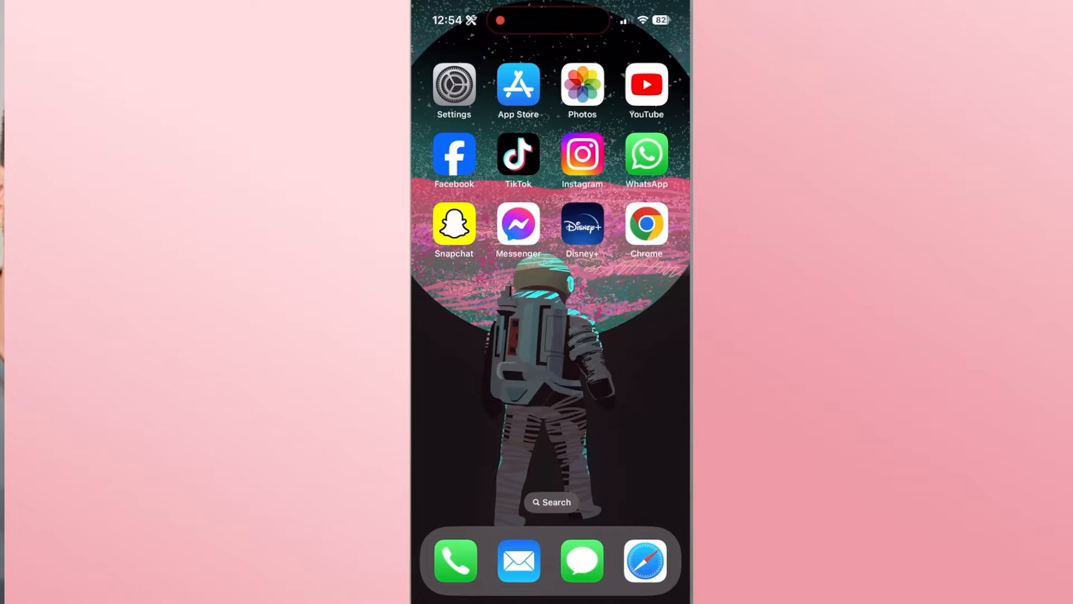
click(453, 85)
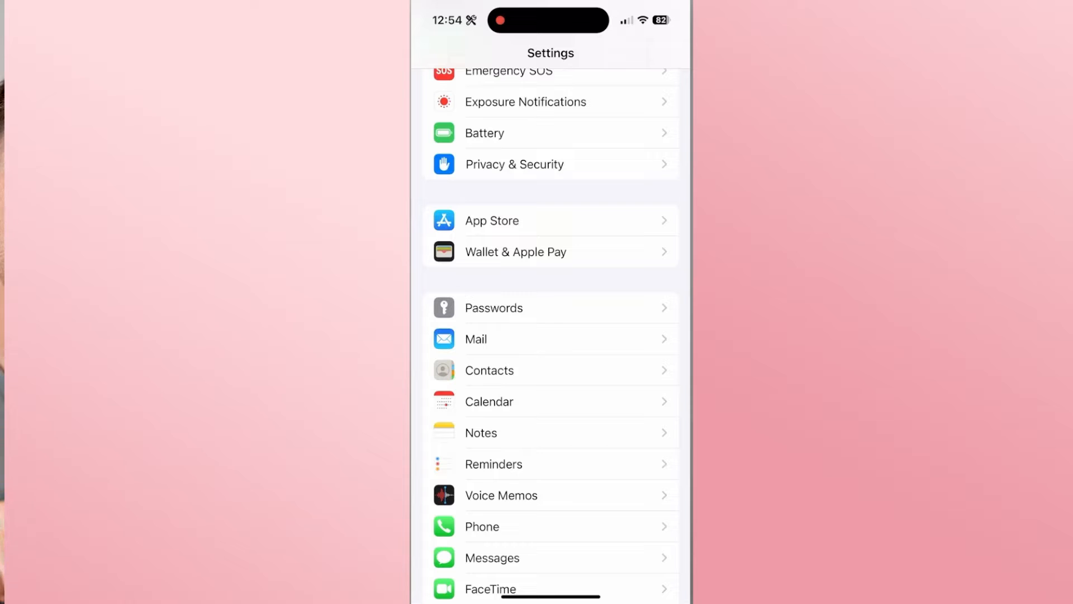
click(493, 308)
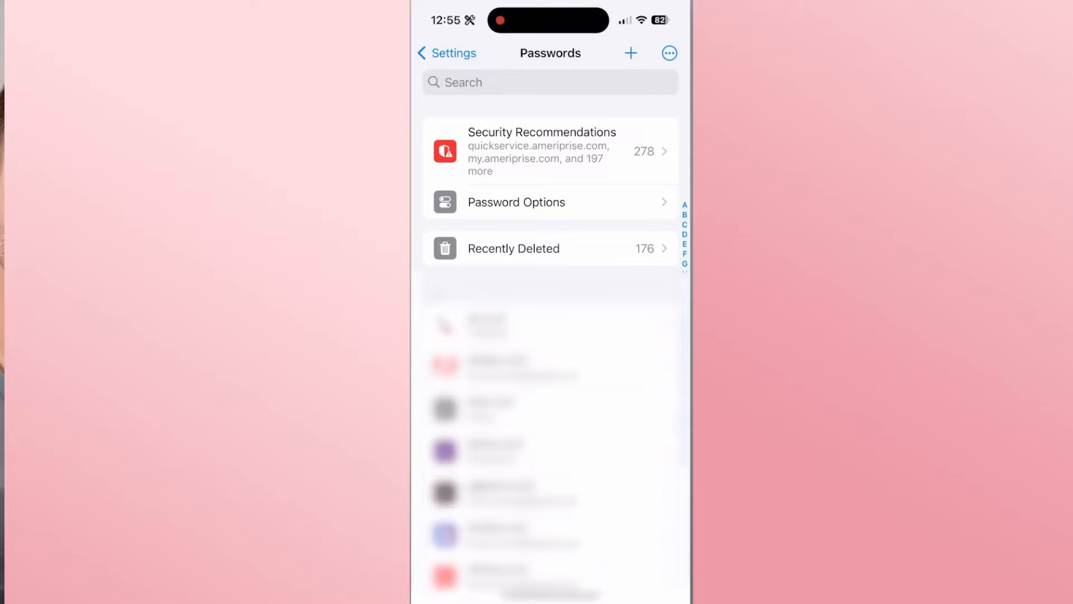
Search the saved passwords for 'disney' and select a matching result.
click(547, 82)
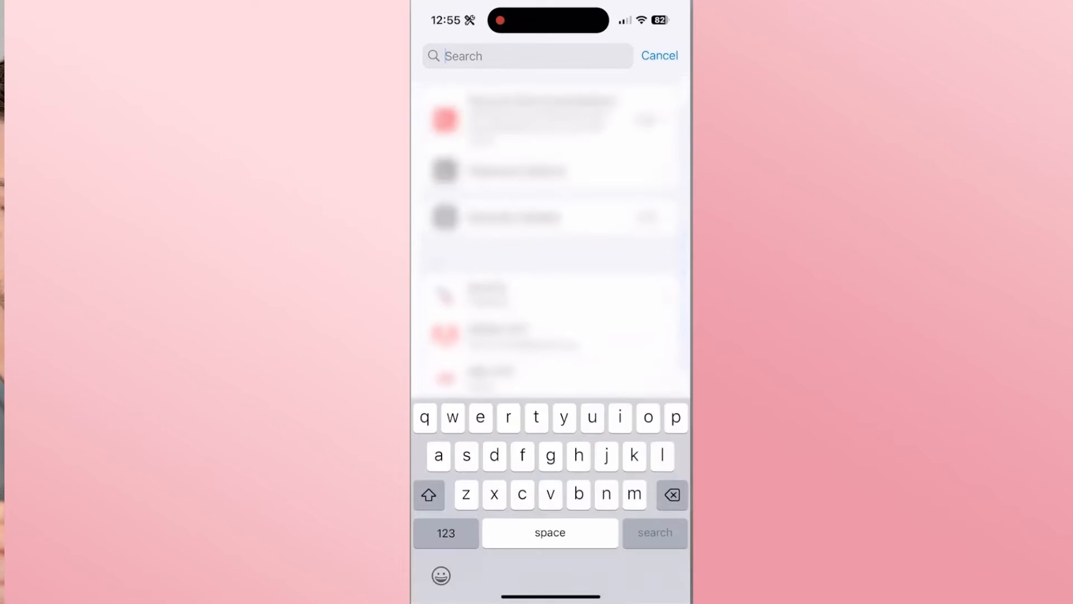
click(528, 56)
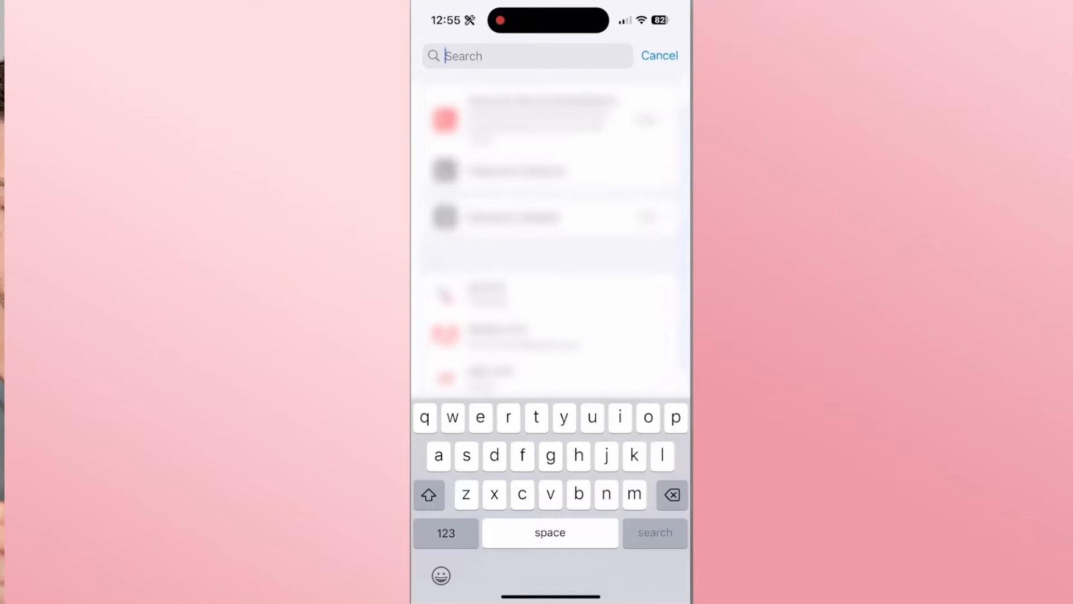
text(disney)
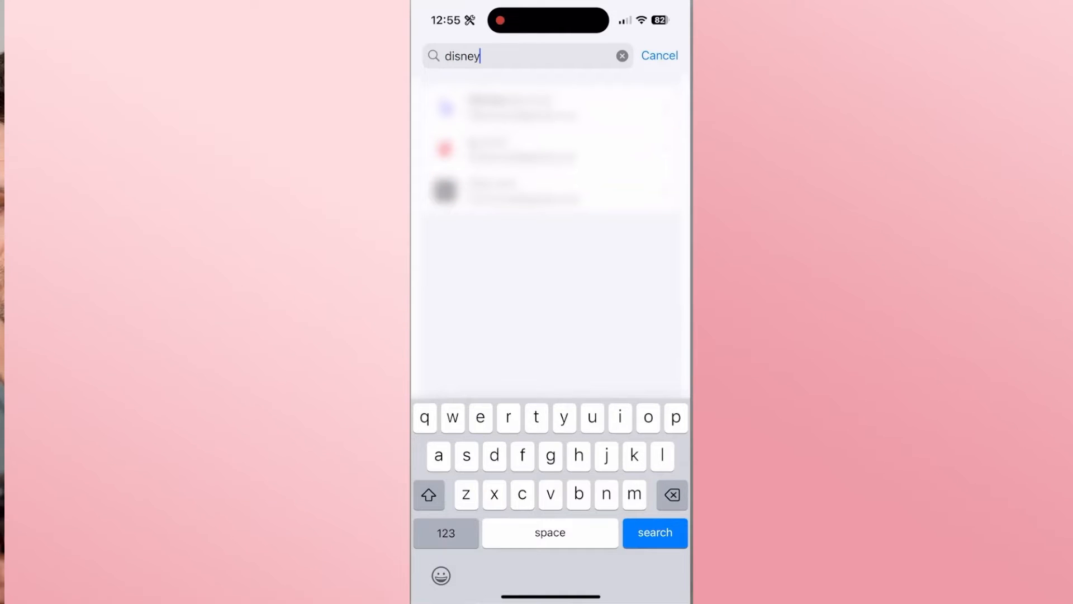
click(521, 107)
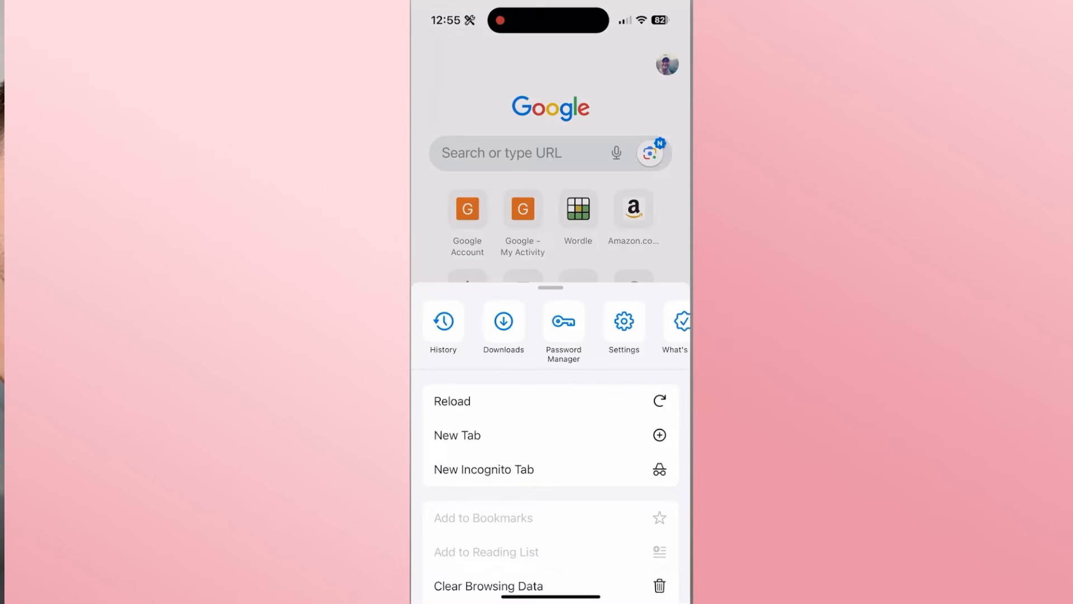
Choose Password Manager from Chrome's browser menu.
click(563, 326)
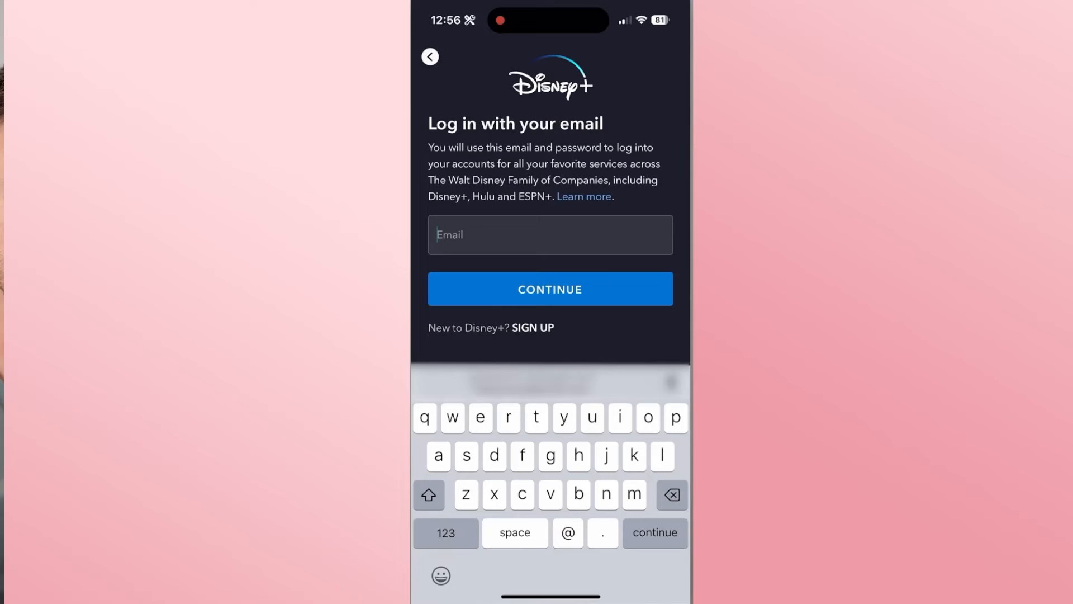
Activate the empty email field on the Disney+ login page.
click(550, 234)
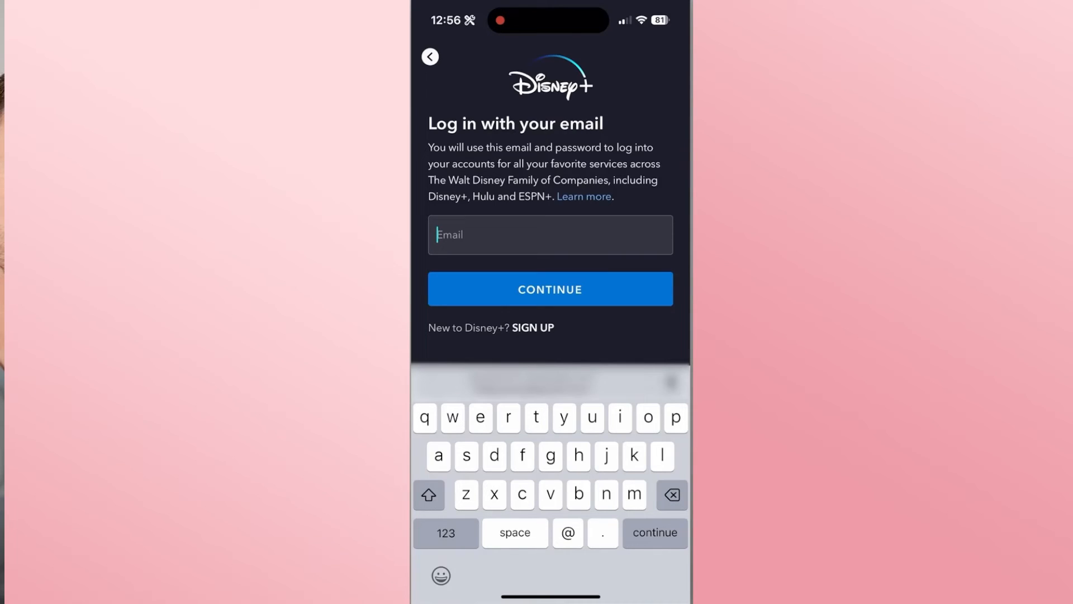